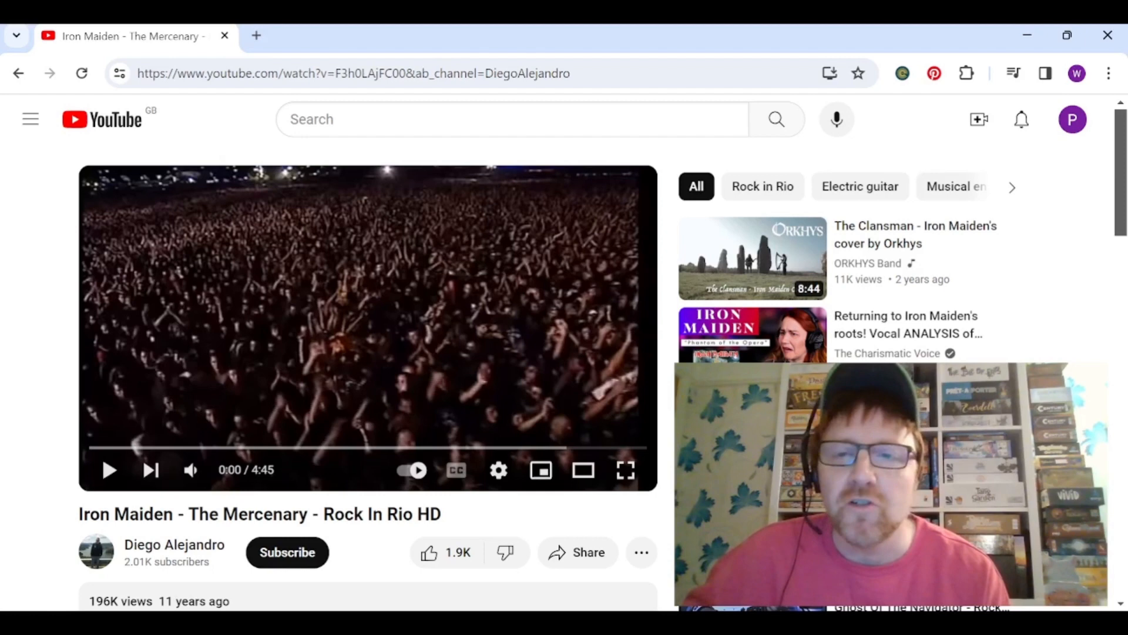
Scroll past the video description down to the viewer comments.
{"action": "scroll", "scroll_direction": "down", "scroll_amount": 3}
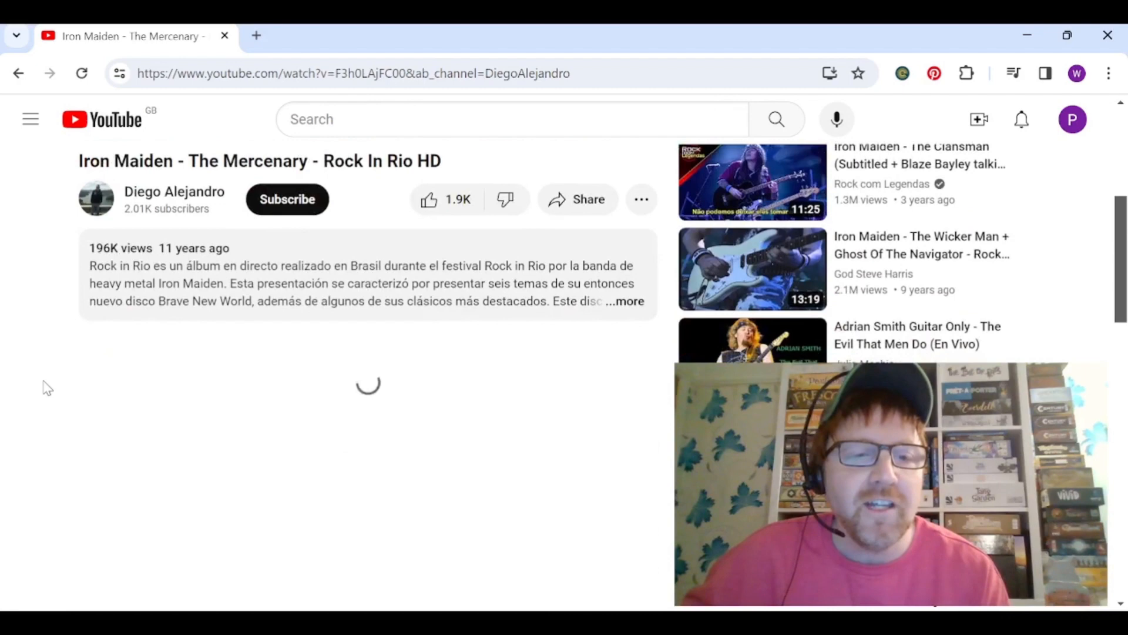
{"action": "scroll", "scroll_direction": "down", "scroll_amount": 3}
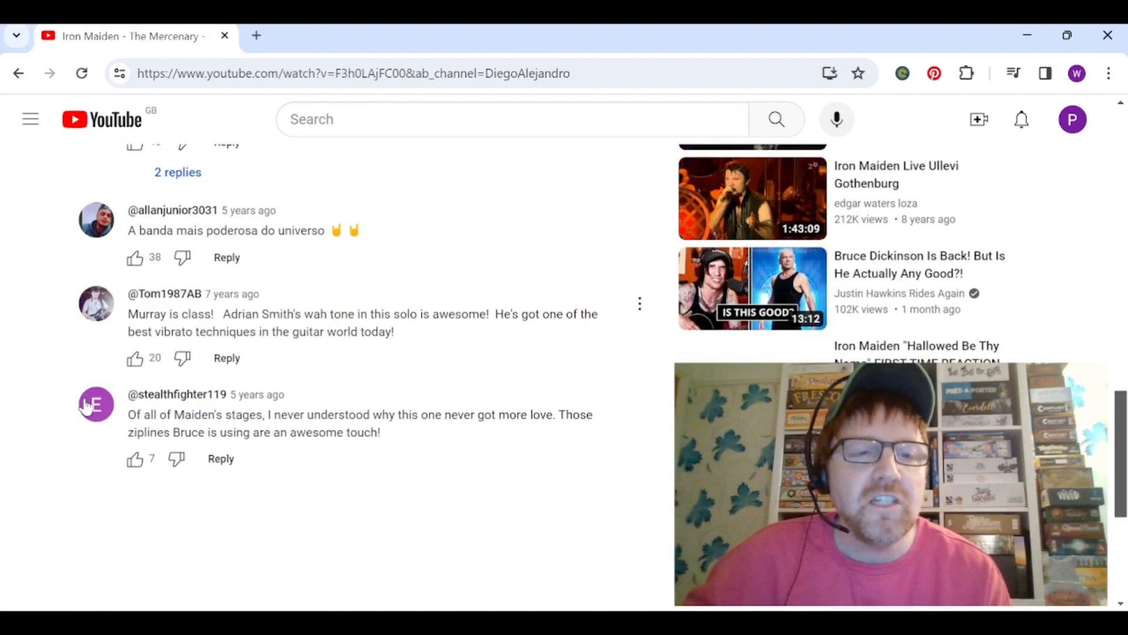
{"action": "scroll", "scroll_direction": "down", "scroll_amount": 3}
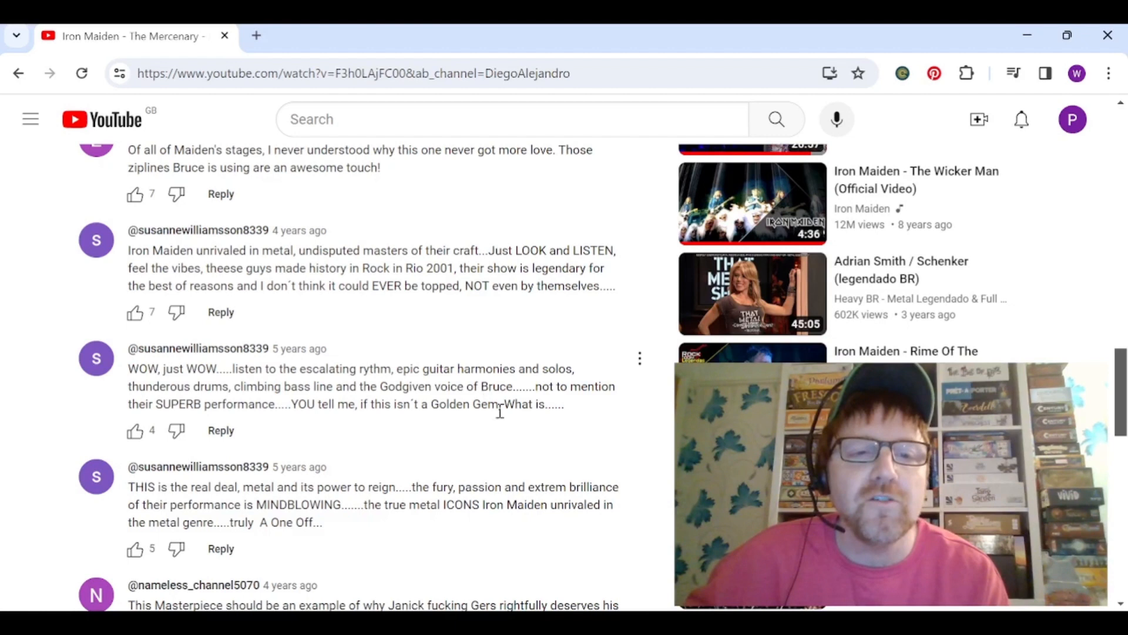
{"action": "mouse_move", "coordinate": [510, 449]}
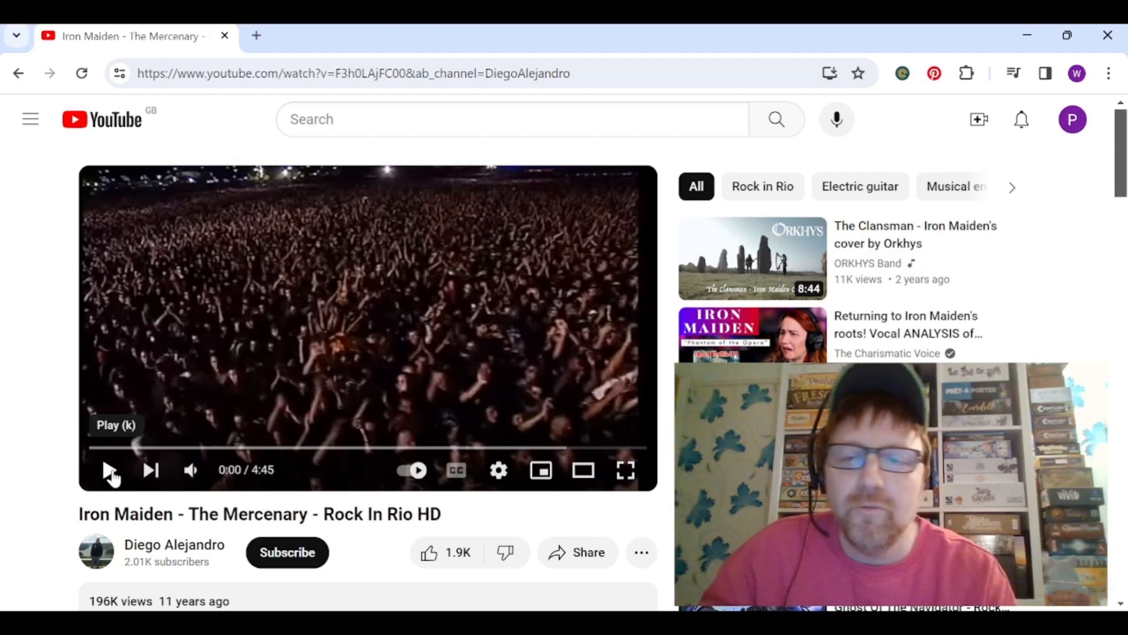
Play The Mercenary video, pause it at 0:08, then resume playback.
{"action": "left_click", "coordinate": [110, 469]}
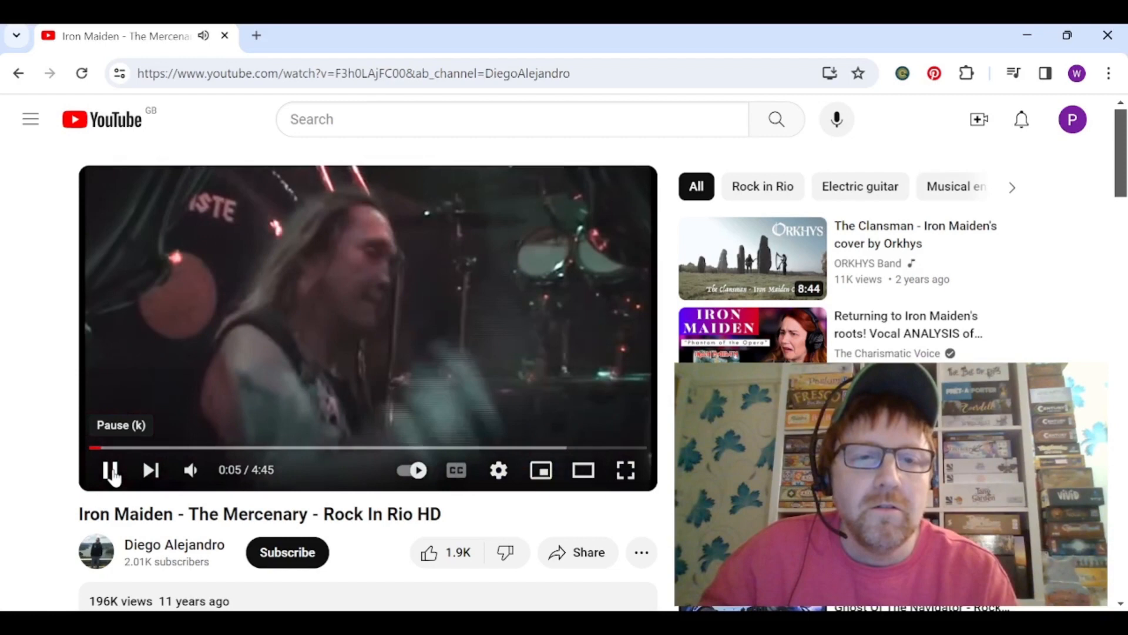
{"action": "left_click", "coordinate": [112, 469]}
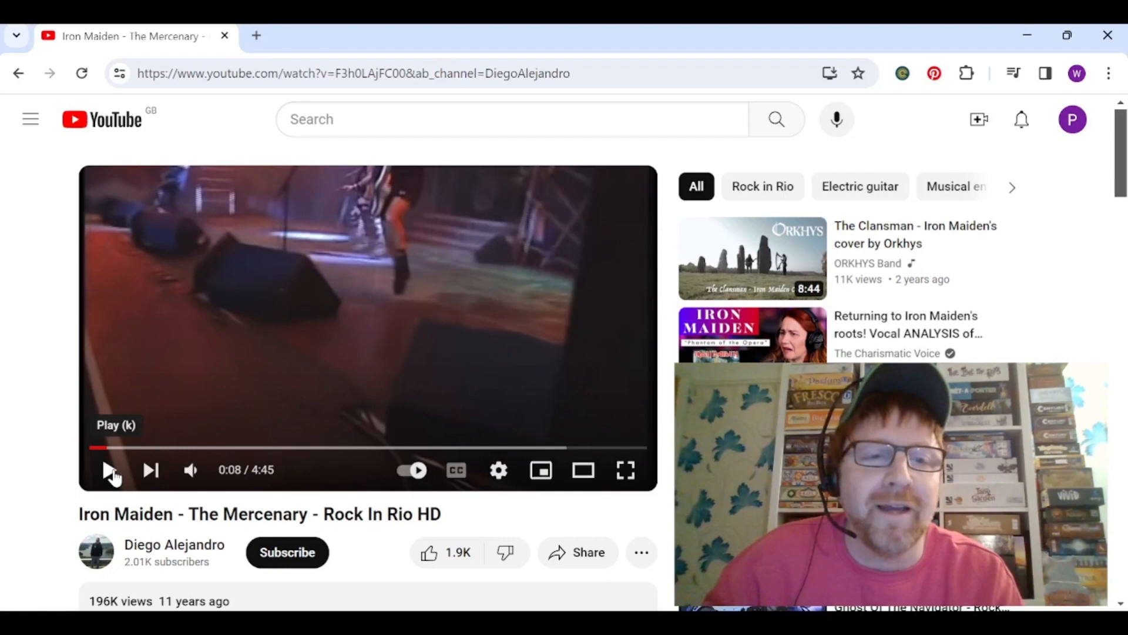
{"action": "left_click", "coordinate": [106, 469]}
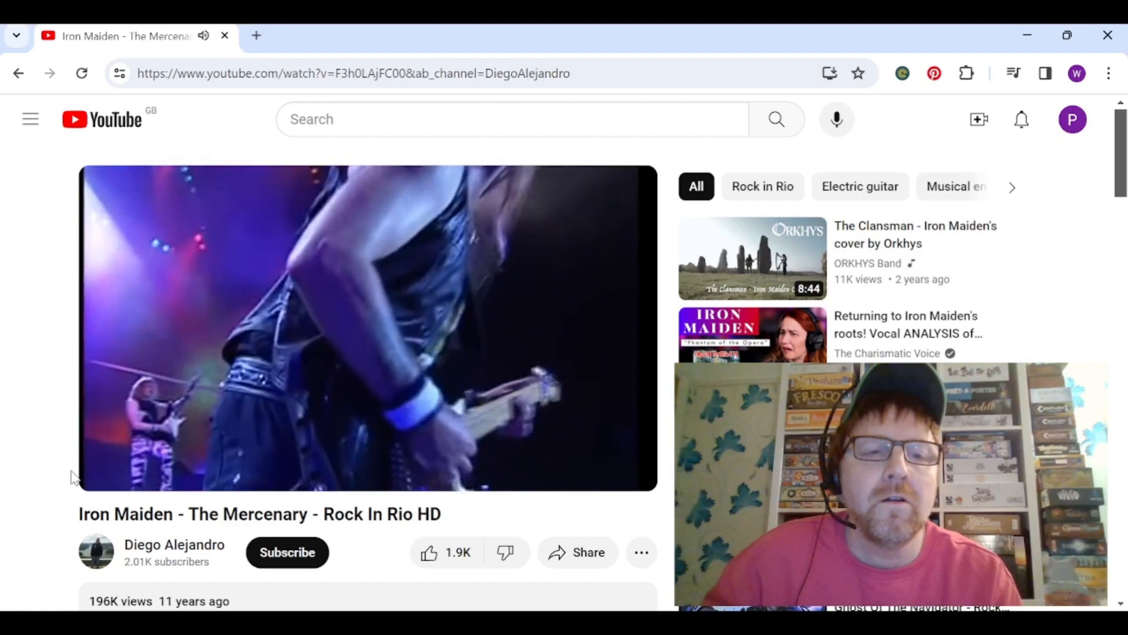
Let the video play to 0:55, then pause it there.
{"action": "left_click", "coordinate": [368, 328]}
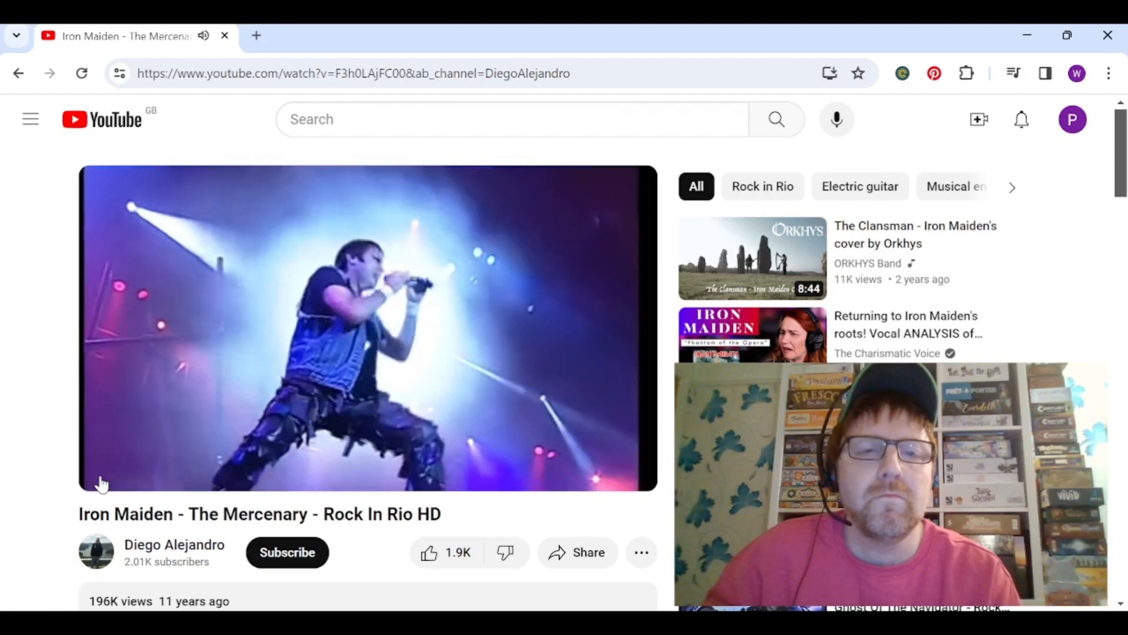
{"action": "left_click", "coordinate": [105, 470]}
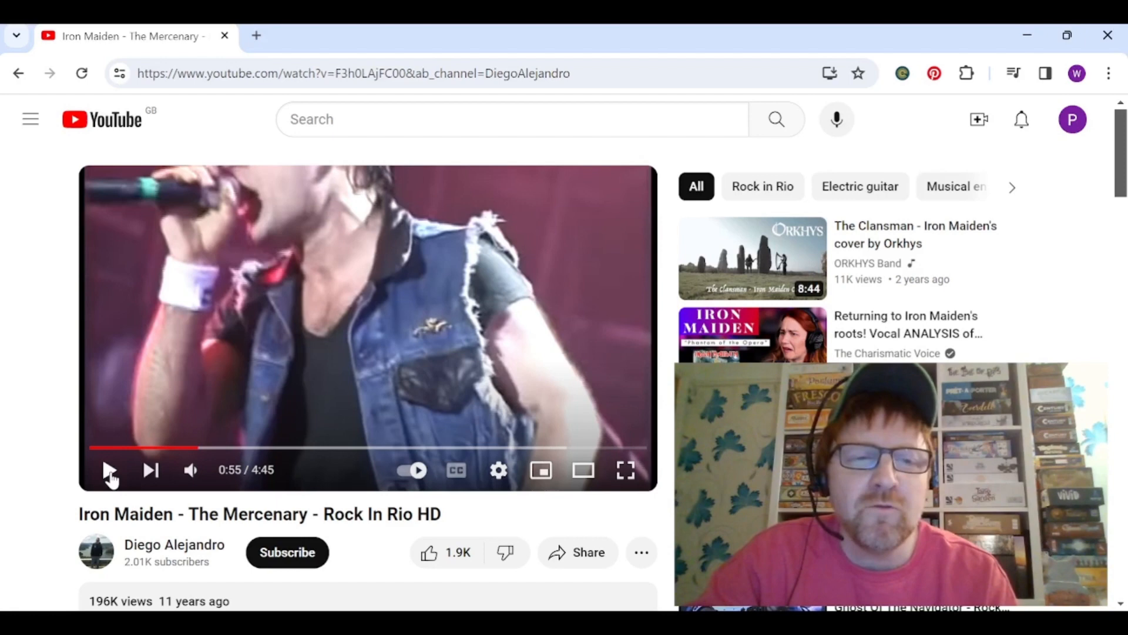
Resume from 0:55, pause at 1:17, then resume playback.
{"action": "left_click", "coordinate": [110, 469]}
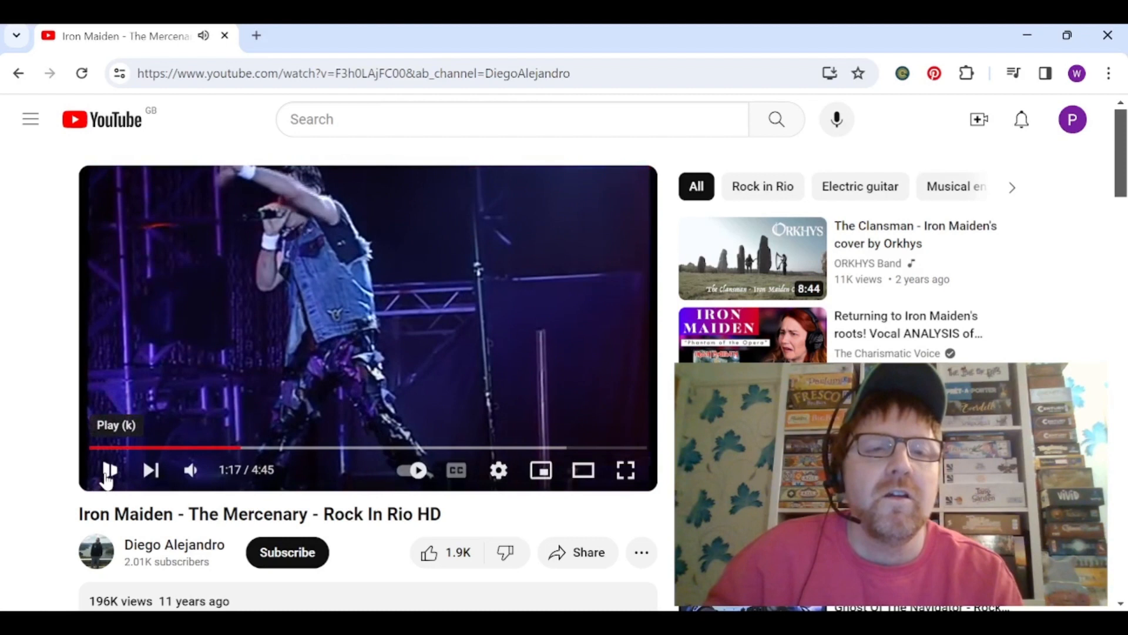
{"action": "left_click", "coordinate": [109, 470]}
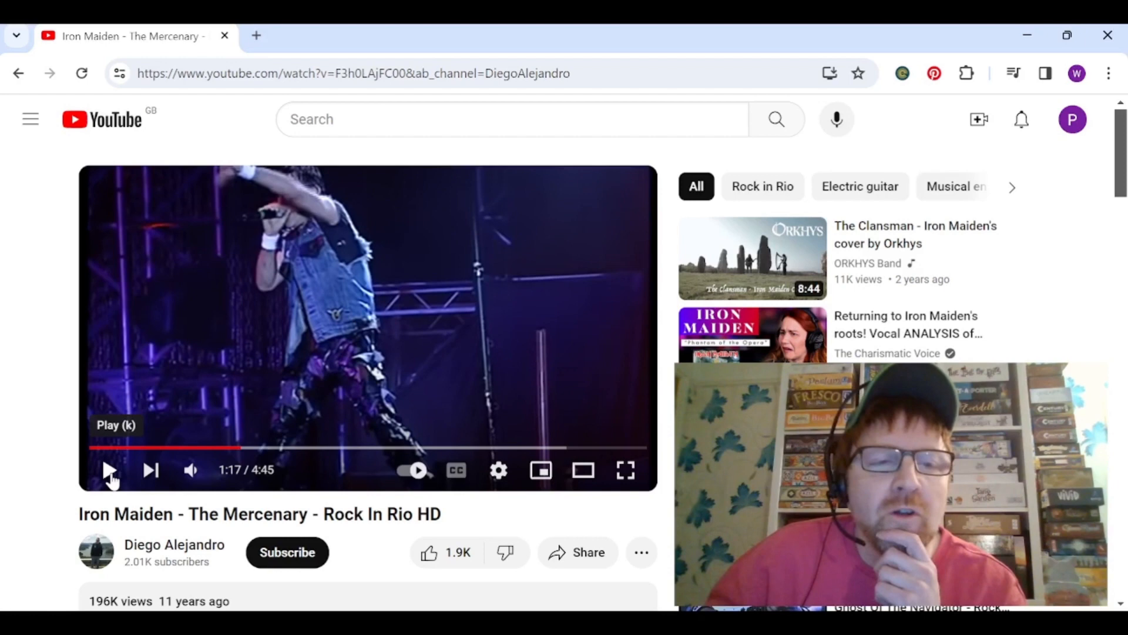
{"action": "left_click", "coordinate": [109, 470]}
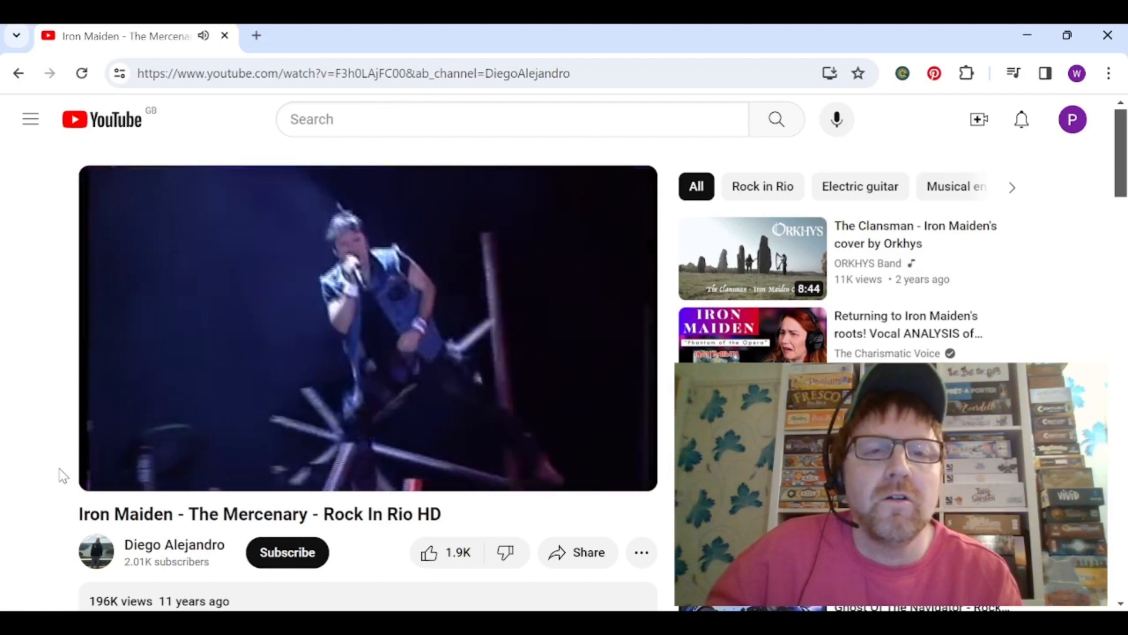
{"action": "left_click", "coordinate": [108, 471]}
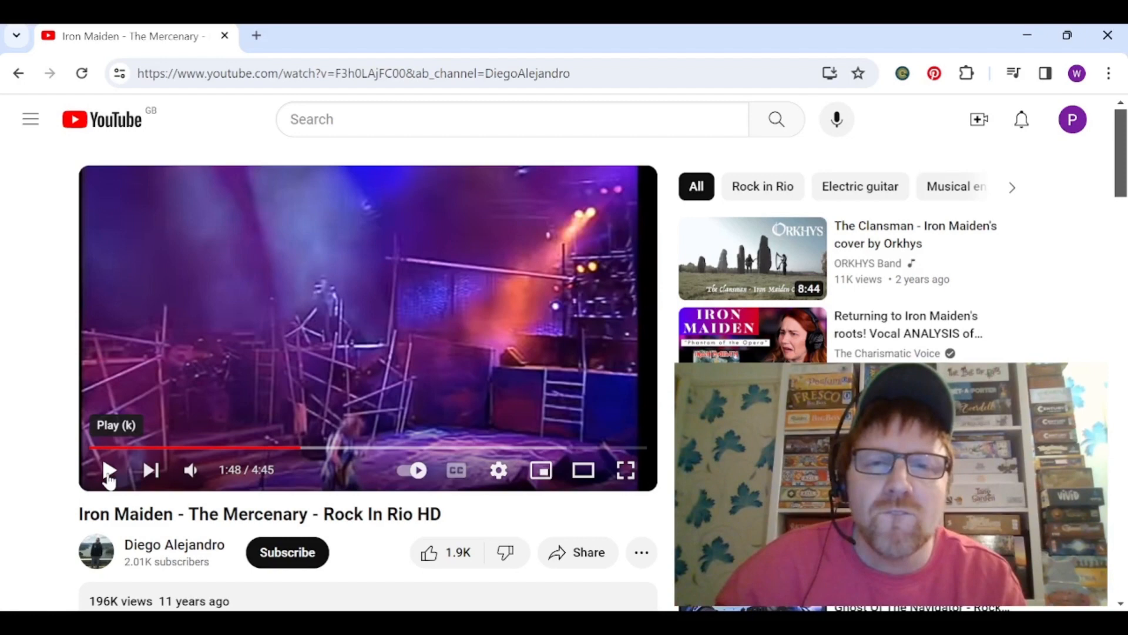
{"action": "left_click", "coordinate": [108, 471]}
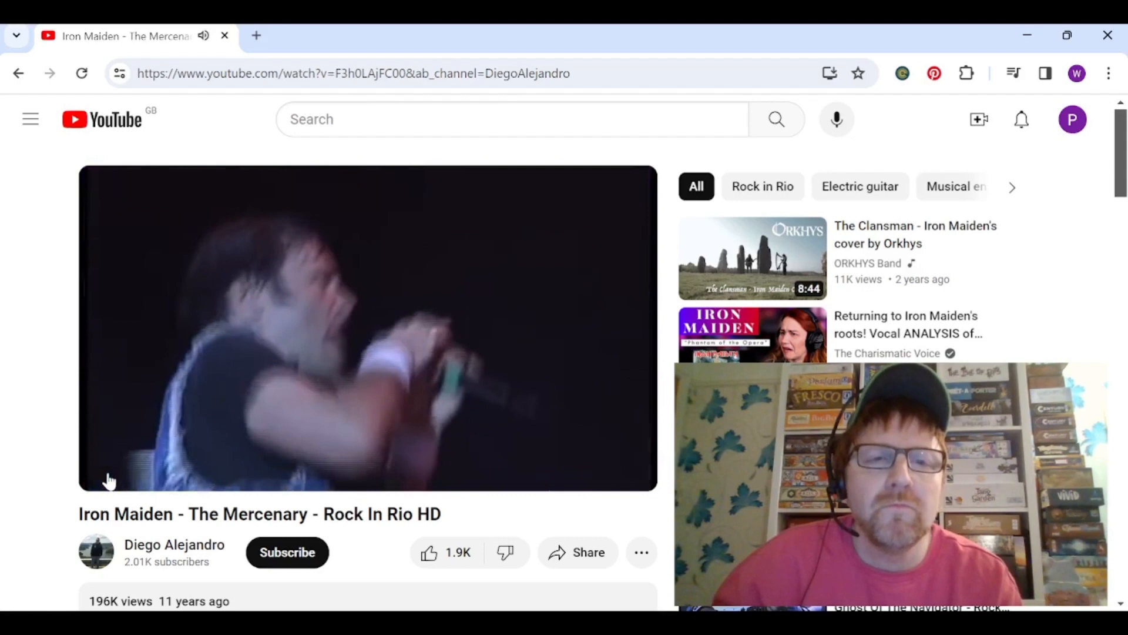
Pause the concert video at 2:06.
{"action": "left_click", "coordinate": [108, 470]}
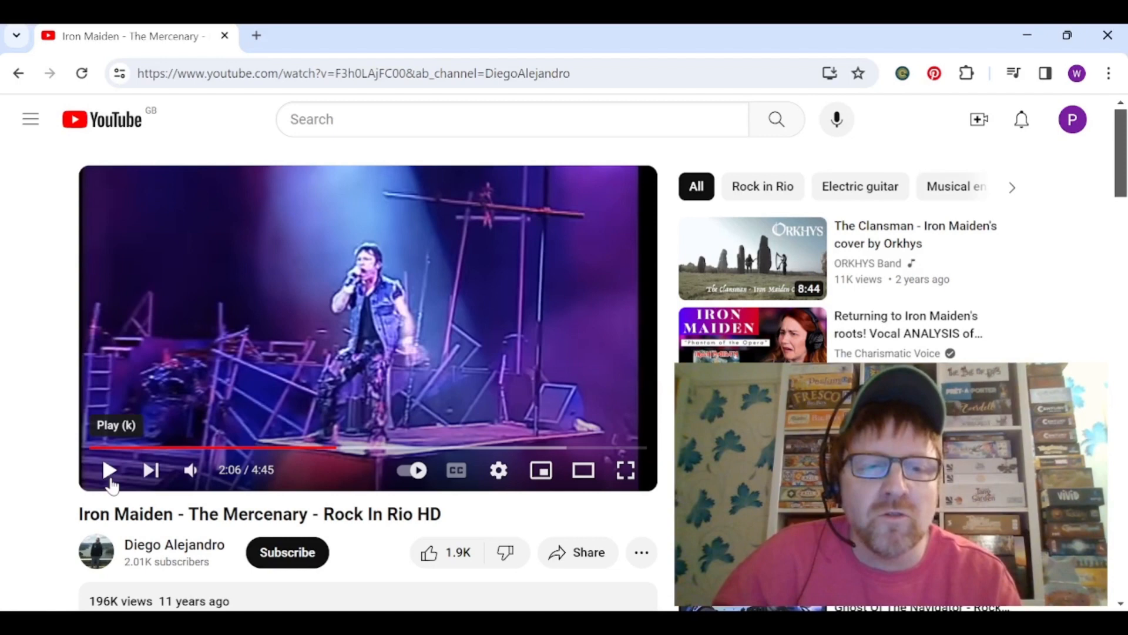
Resume the concert video from 2:06.
{"action": "left_click", "coordinate": [108, 469]}
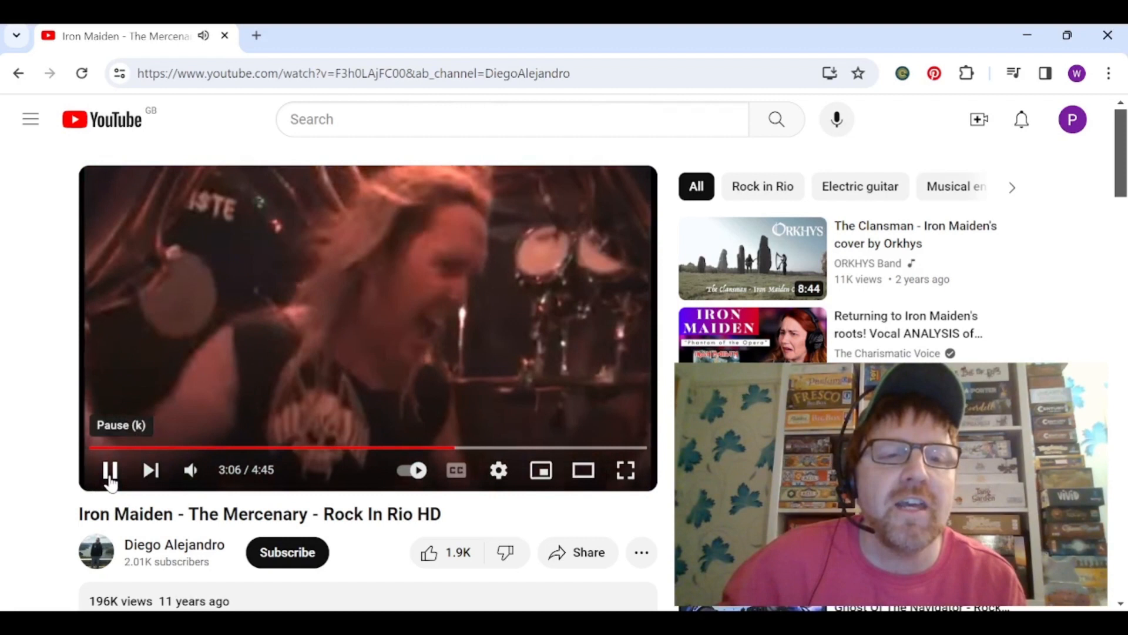
Pause the concert for commentary, then resume it.
{"action": "left_click", "coordinate": [110, 470]}
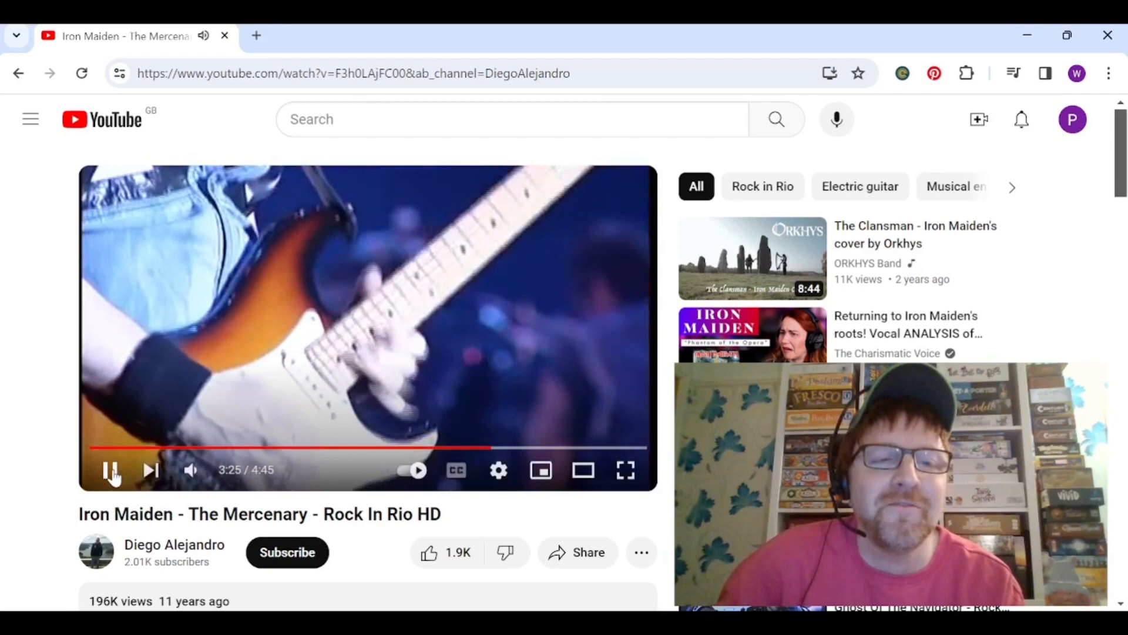
{"action": "left_click", "coordinate": [111, 470]}
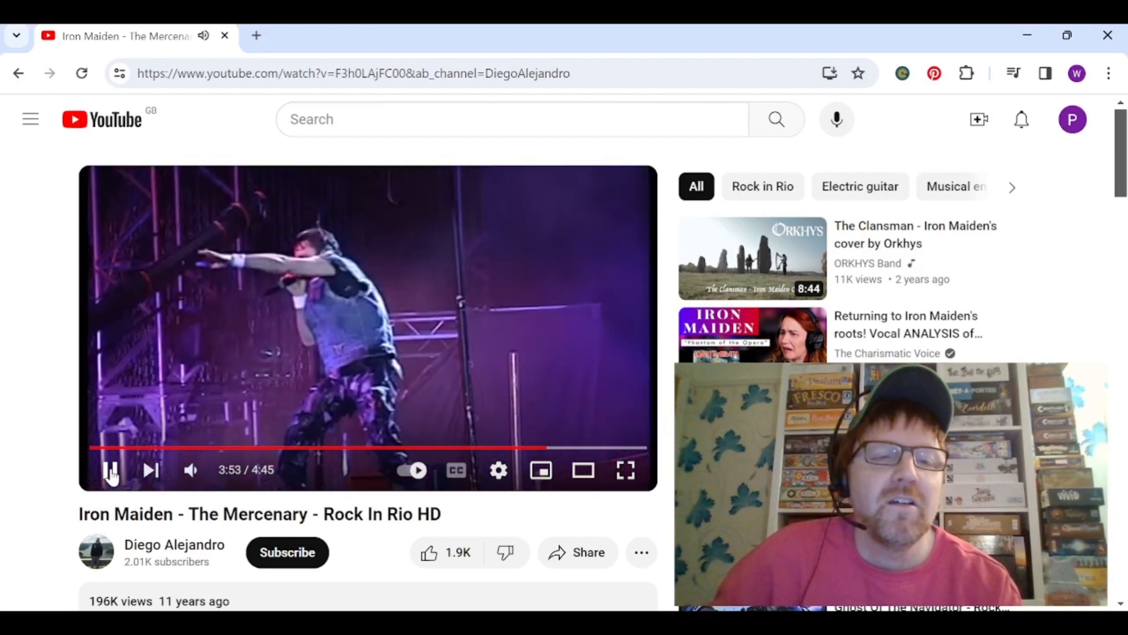
Pause the concert at 3:54, then resume it.
{"action": "left_click", "coordinate": [111, 470]}
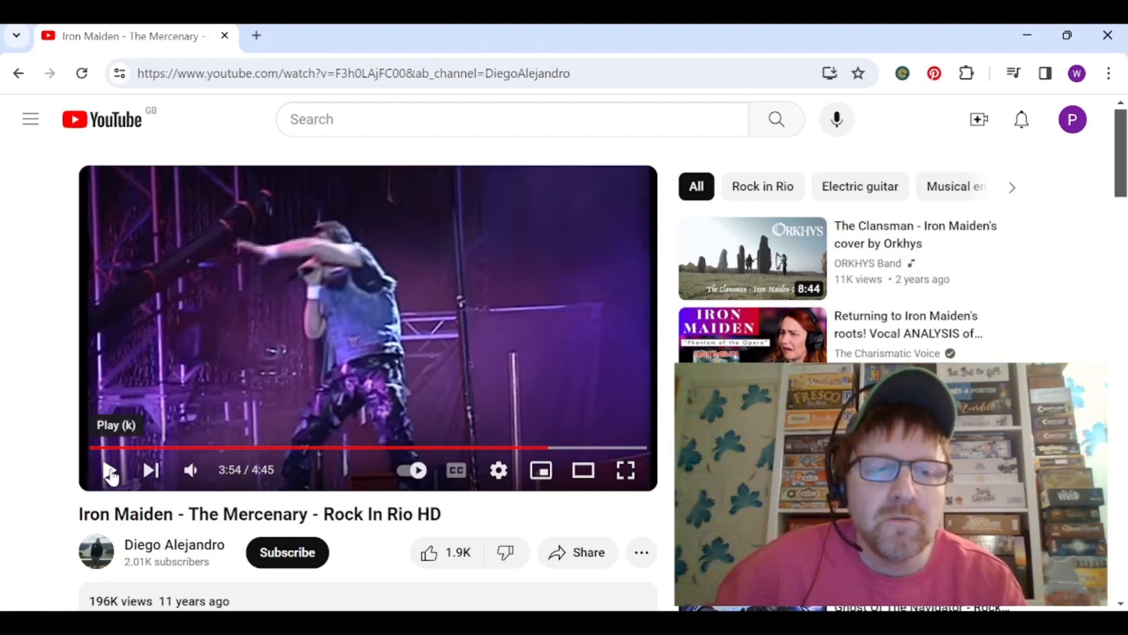
{"action": "left_click", "coordinate": [111, 471]}
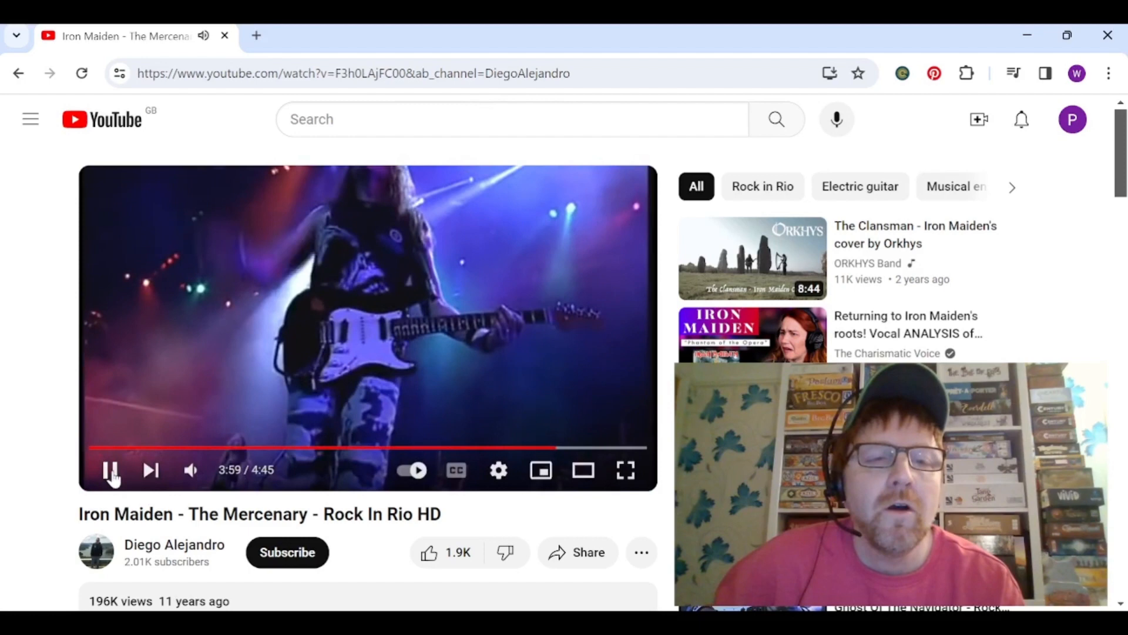
Pause at 3:59, play briefly, then pause again at 4:05.
{"action": "left_click", "coordinate": [112, 470]}
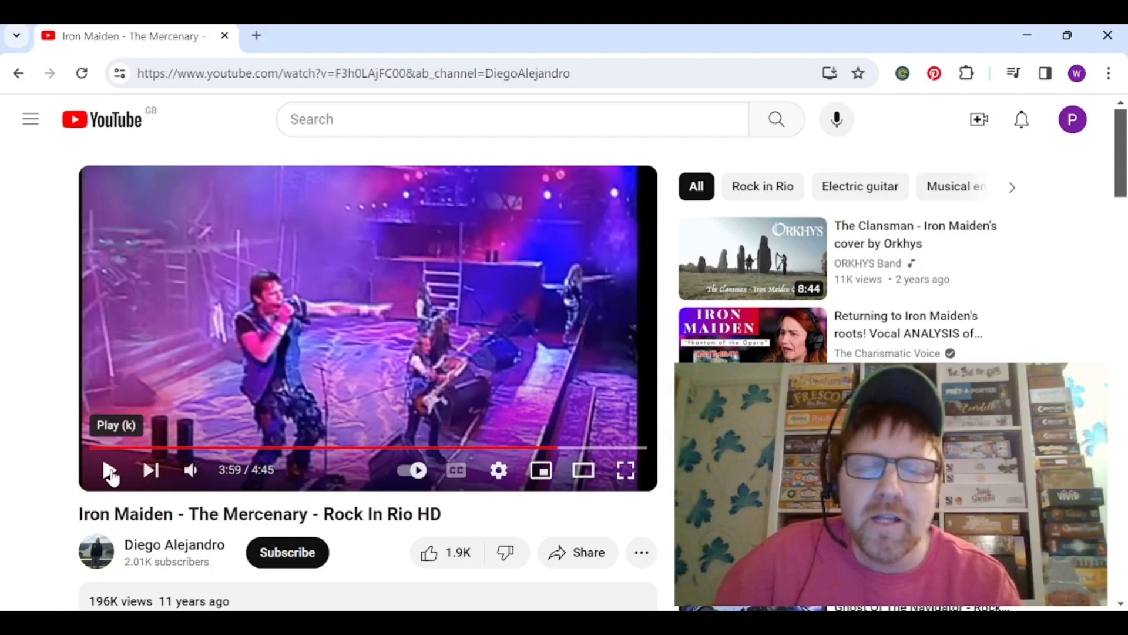
{"action": "left_click", "coordinate": [112, 469]}
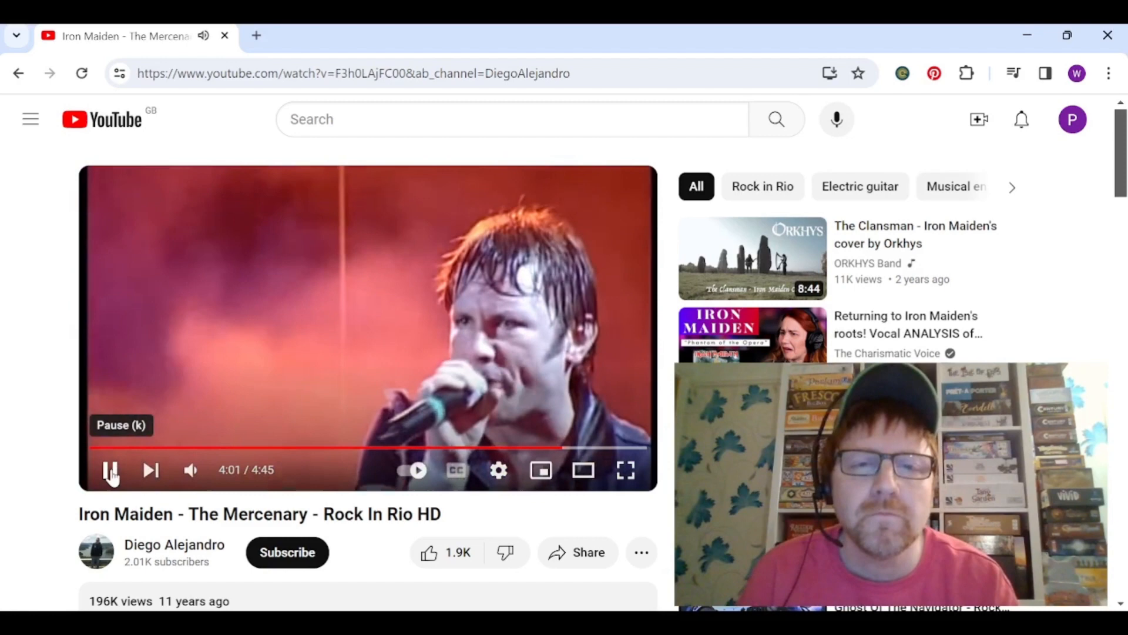
{"action": "left_click", "coordinate": [111, 470]}
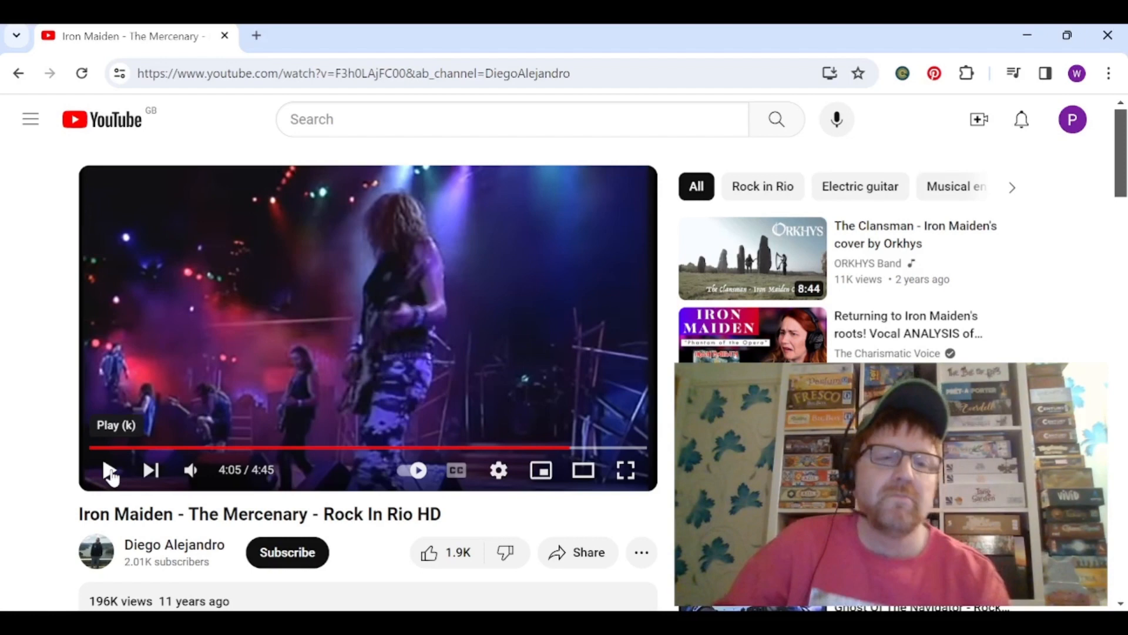
Resume the concert past 4:15 and pause it at 4:41 of 4:45.
{"action": "left_click", "coordinate": [110, 471]}
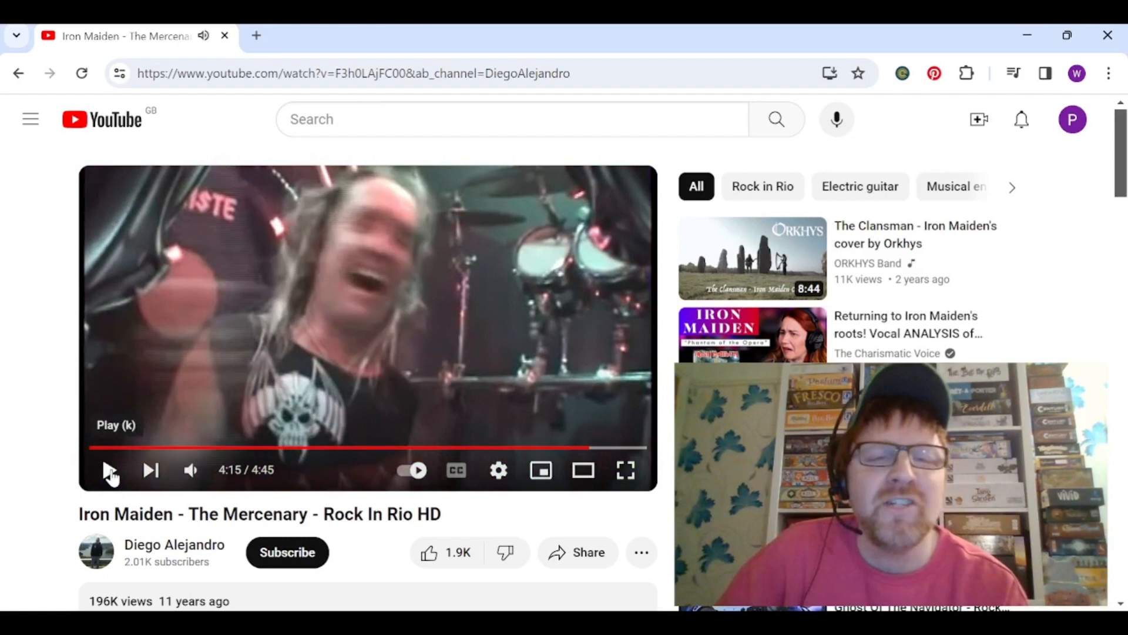
{"action": "left_click", "coordinate": [110, 471]}
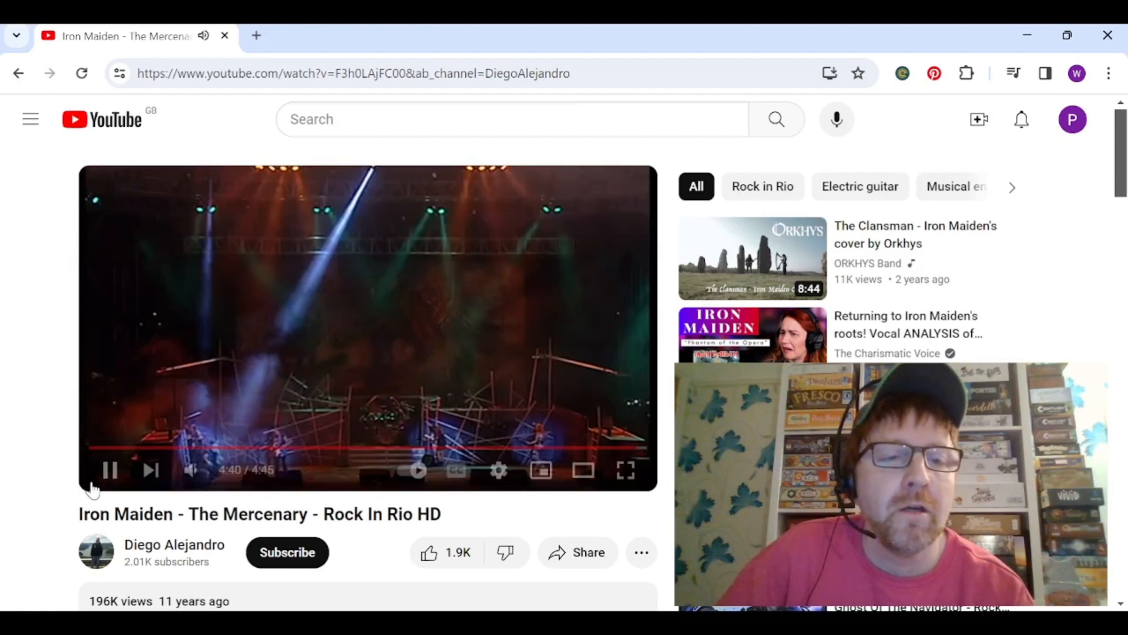
{"action": "left_click", "coordinate": [111, 470]}
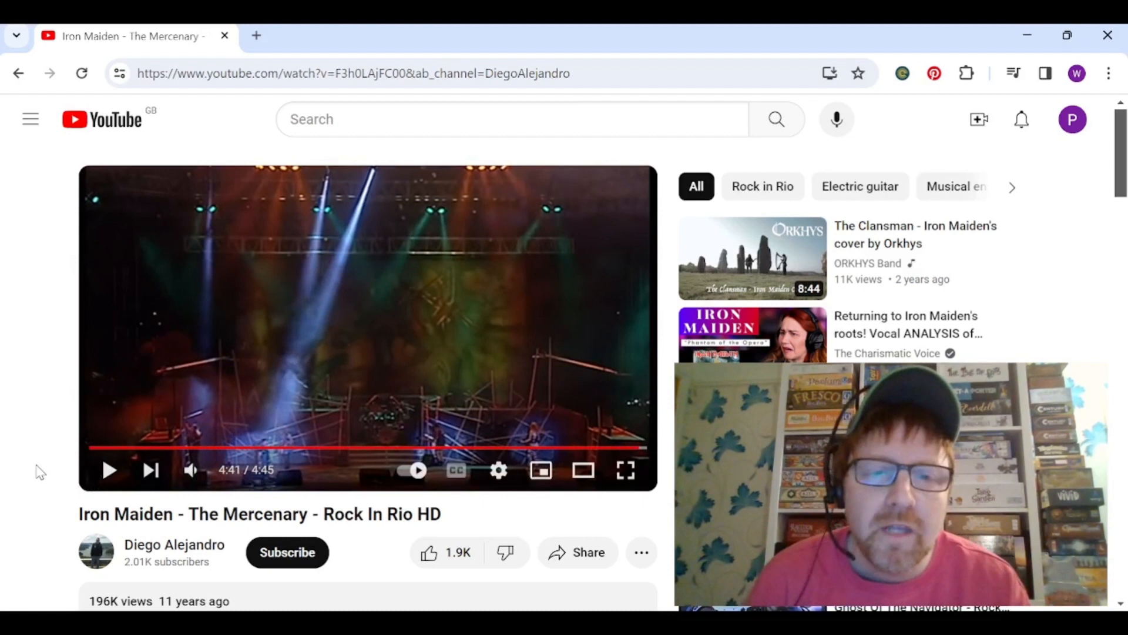